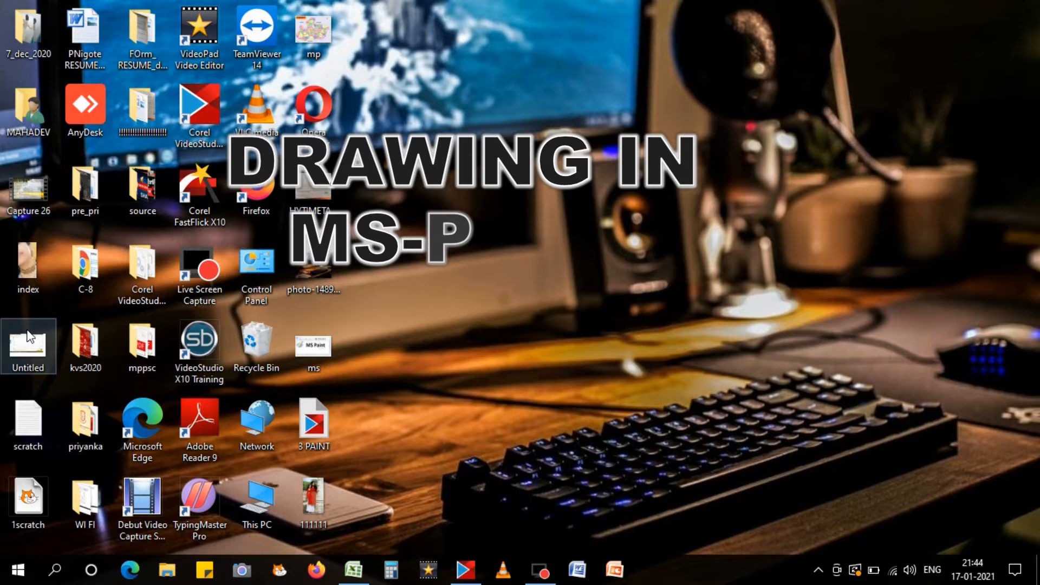
# Search the Start menu for 'MS PAINT' to find the Paint app.
pyautogui.click(12, 568)
pyautogui.write('M')
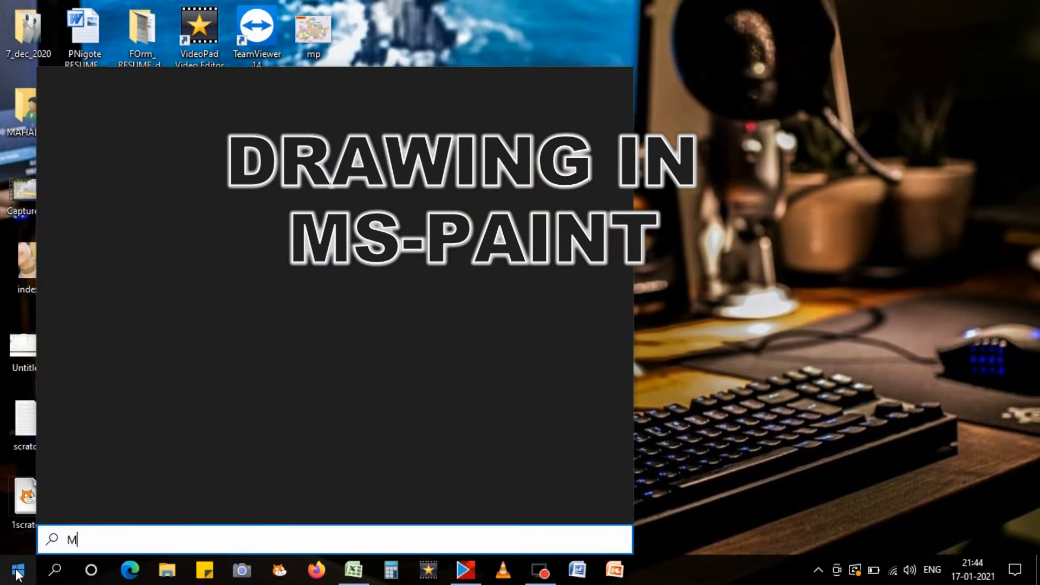
pyautogui.write('S PAI')
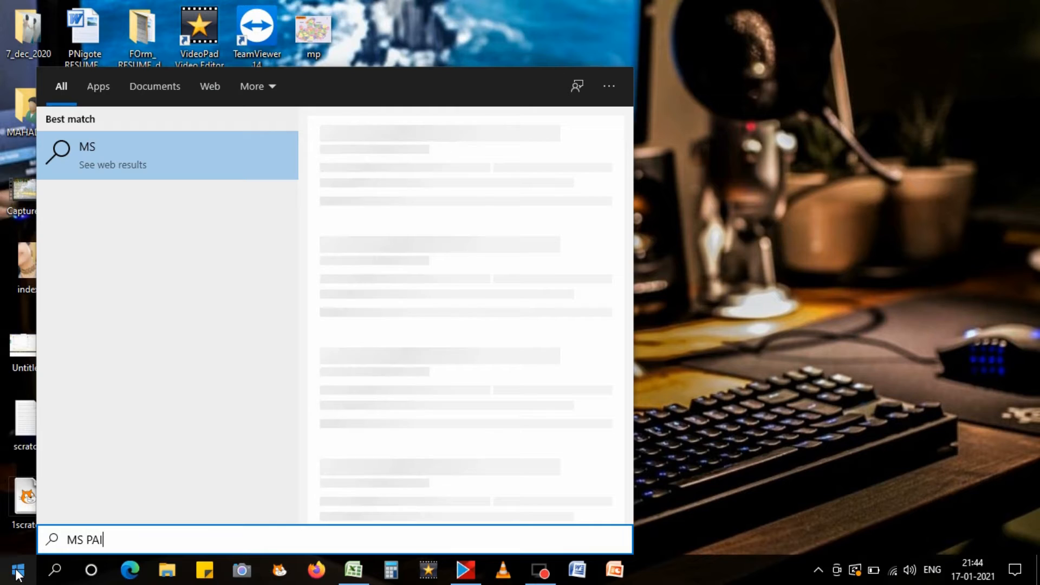
pyautogui.write('NT')
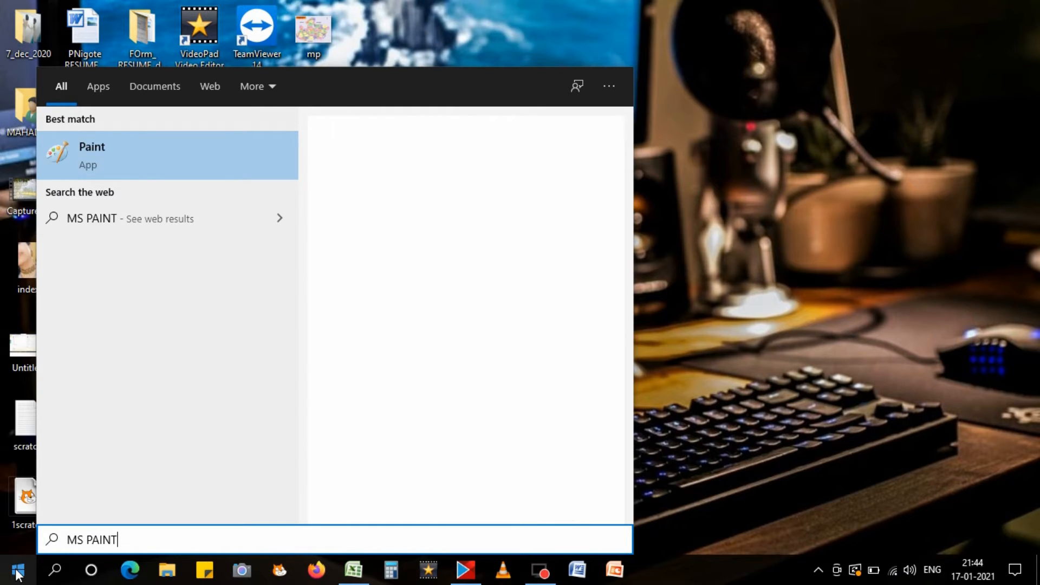
pyautogui.moveTo(6, 504)
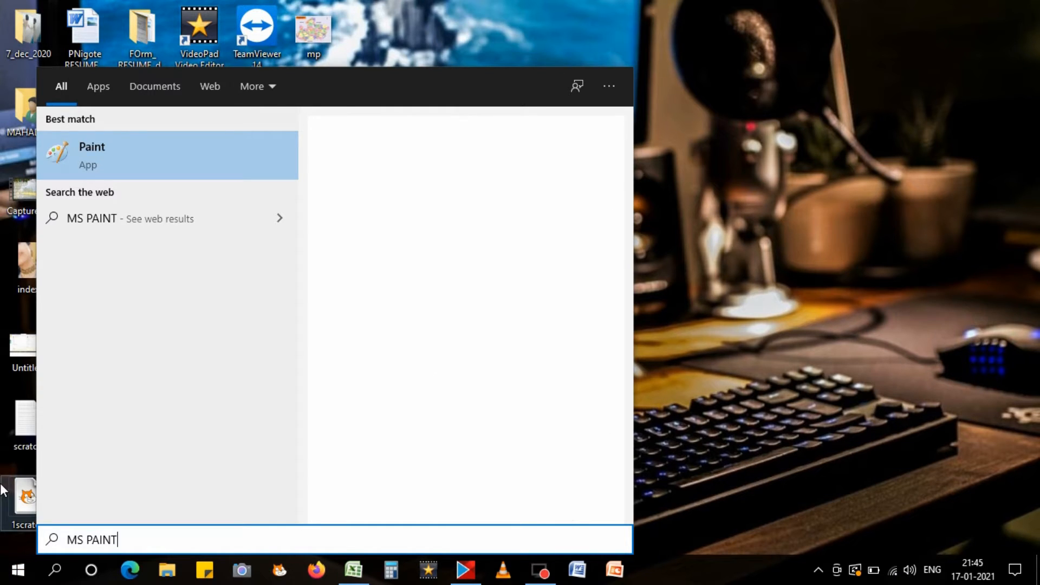
pyautogui.moveTo(137, 164)
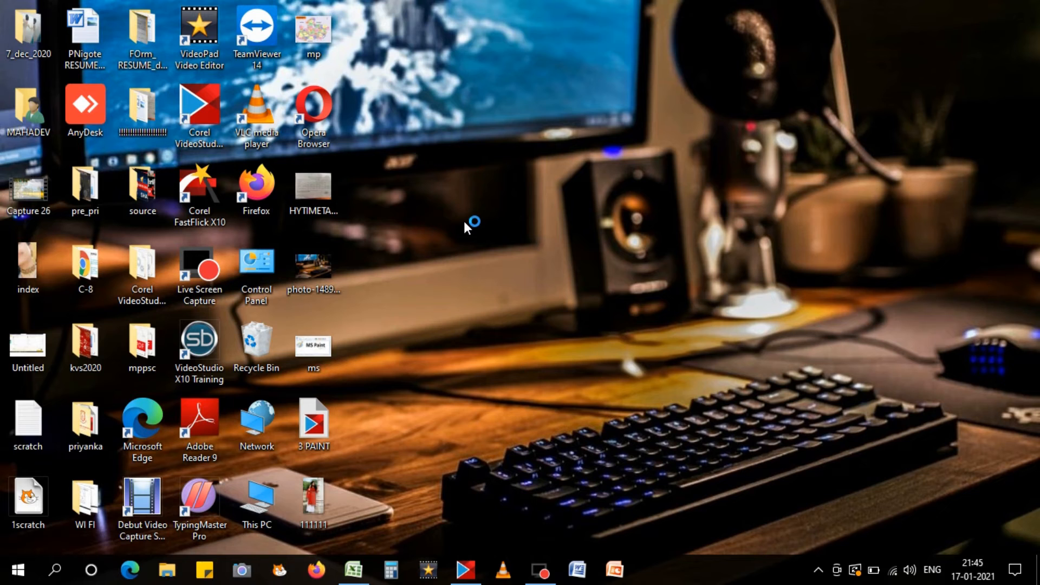
# Launch Paint from the search results and maximize its window to fill the screen.
pyautogui.doubleClick(313, 346)
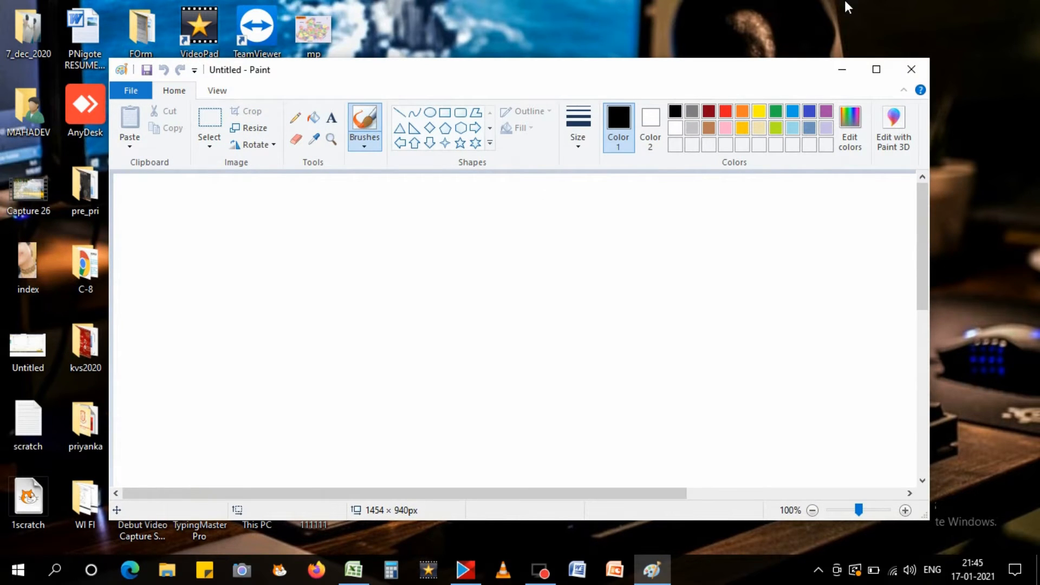
pyautogui.click(876, 69)
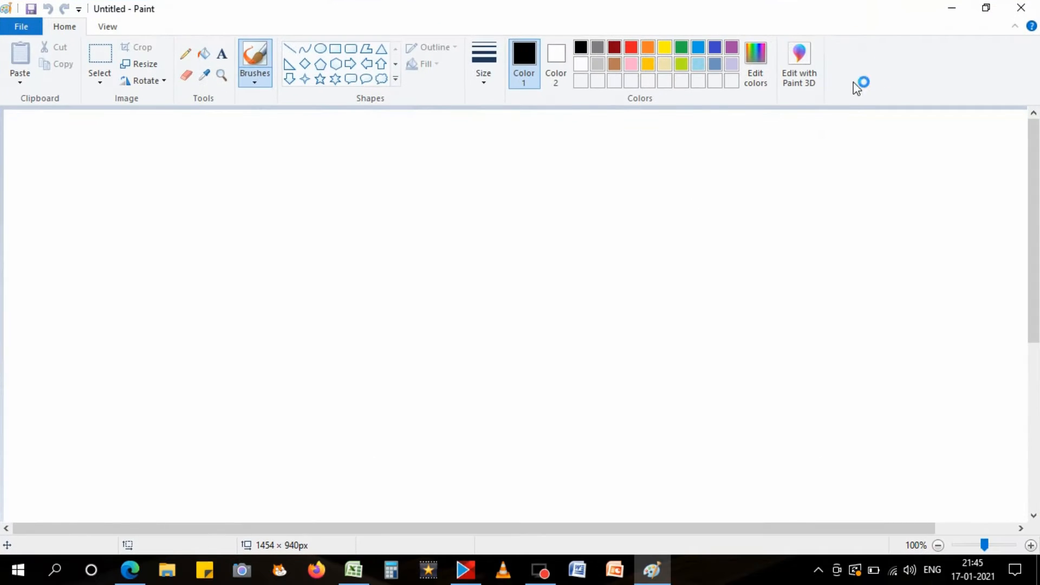
pyautogui.moveTo(556, 305)
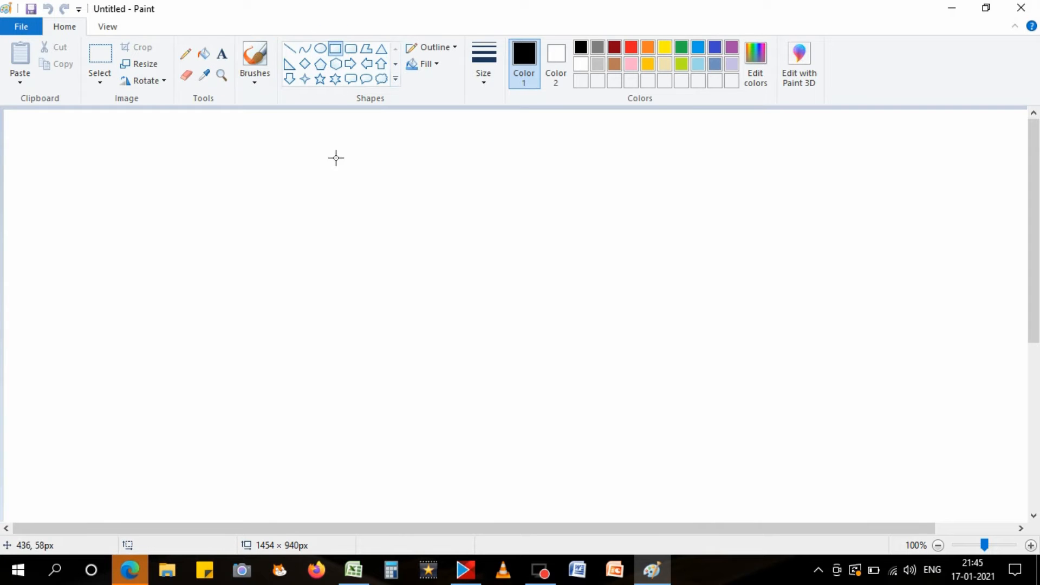
# Set Color 2 to blue and drag out the large monitor rectangle near the top centre.
pyautogui.click(334, 160)
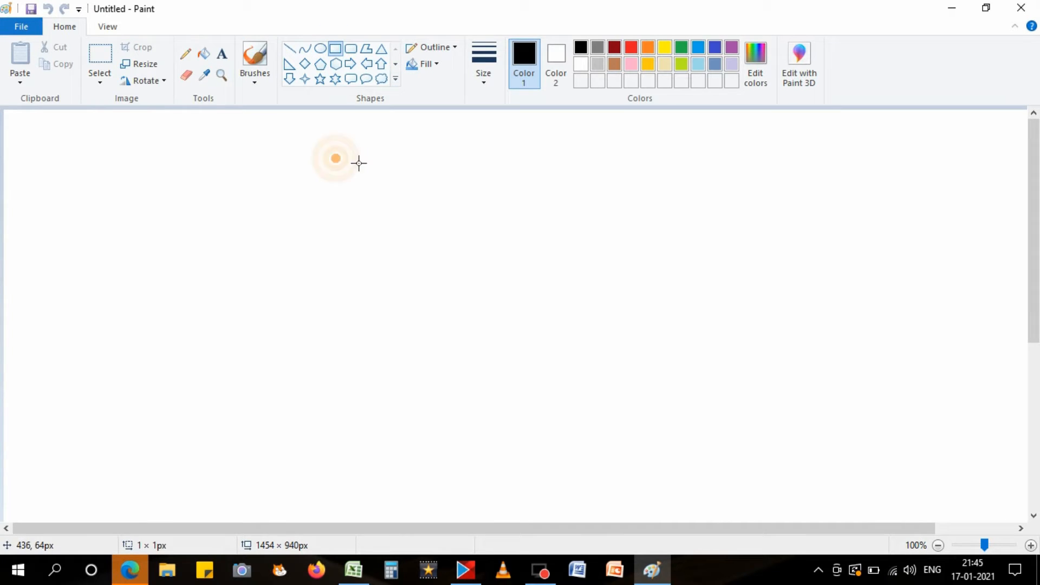
pyautogui.moveTo(335, 159); pyautogui.dragTo(452, 188)
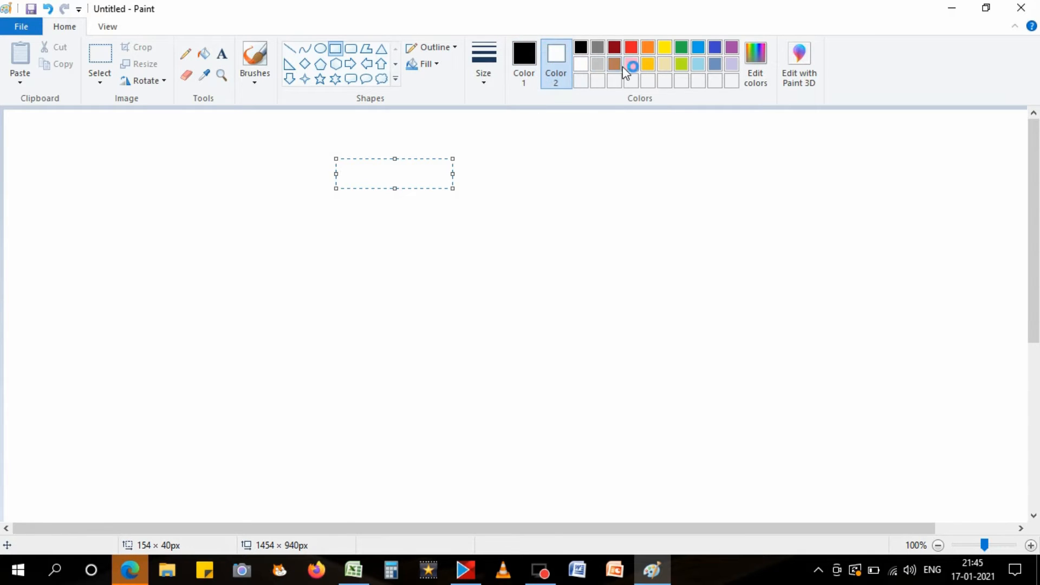
pyautogui.moveTo(616, 49)
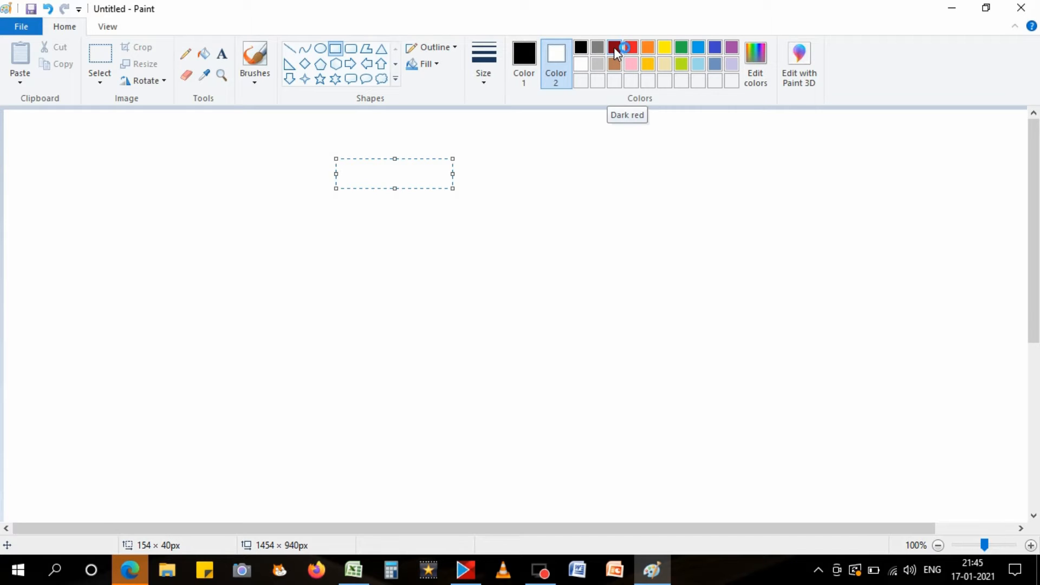
pyautogui.moveTo(714, 48)
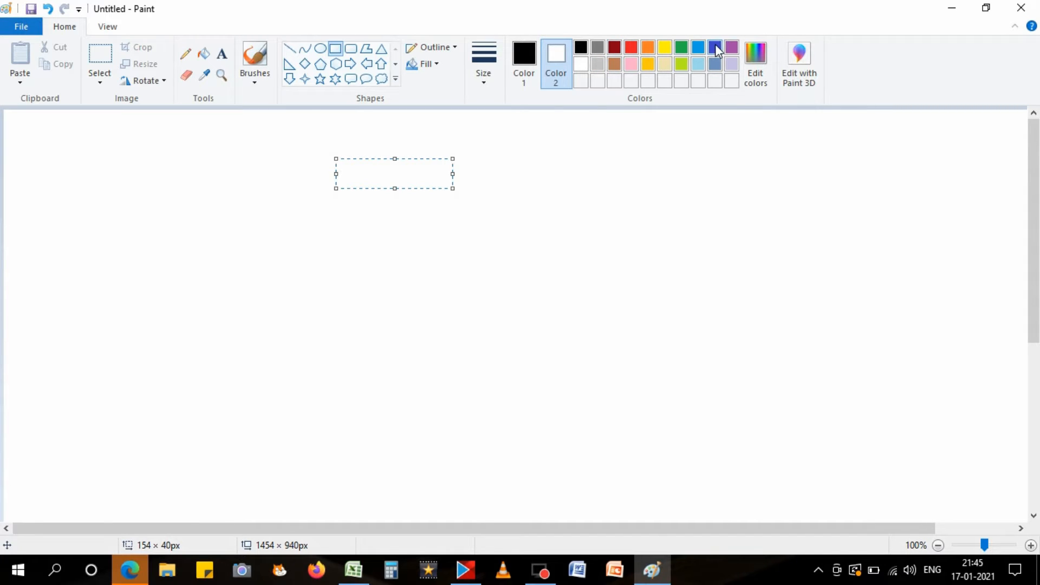
pyautogui.click(698, 65)
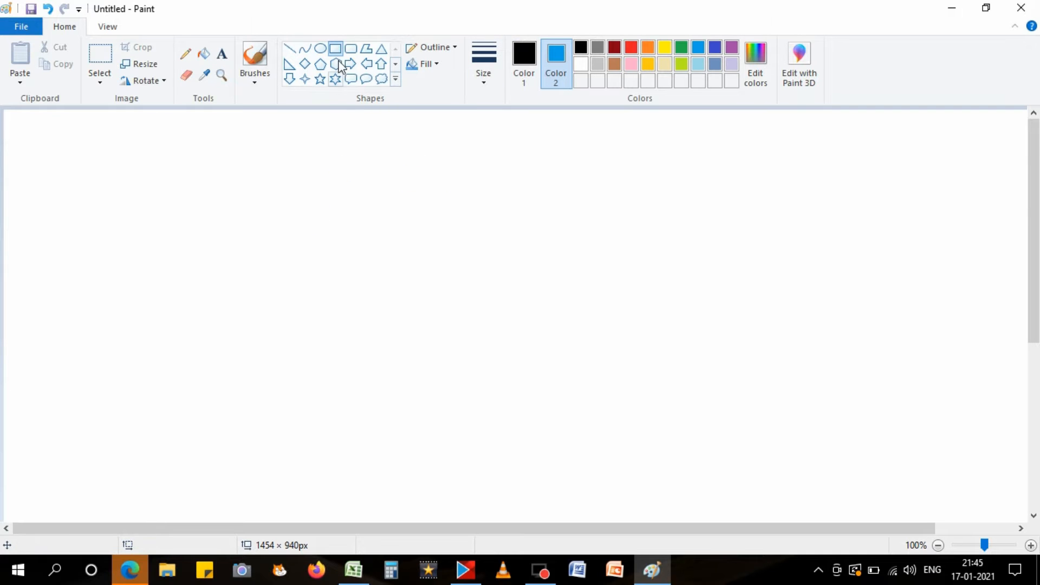
pyautogui.moveTo(351, 152); pyautogui.dragTo(358, 153)
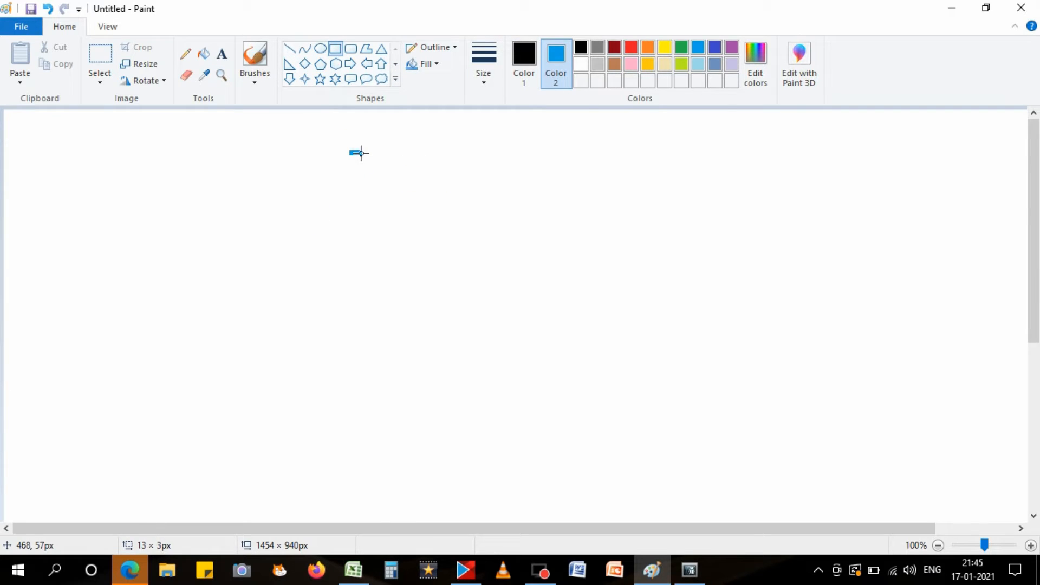
pyautogui.moveTo(350, 154); pyautogui.dragTo(490, 183)
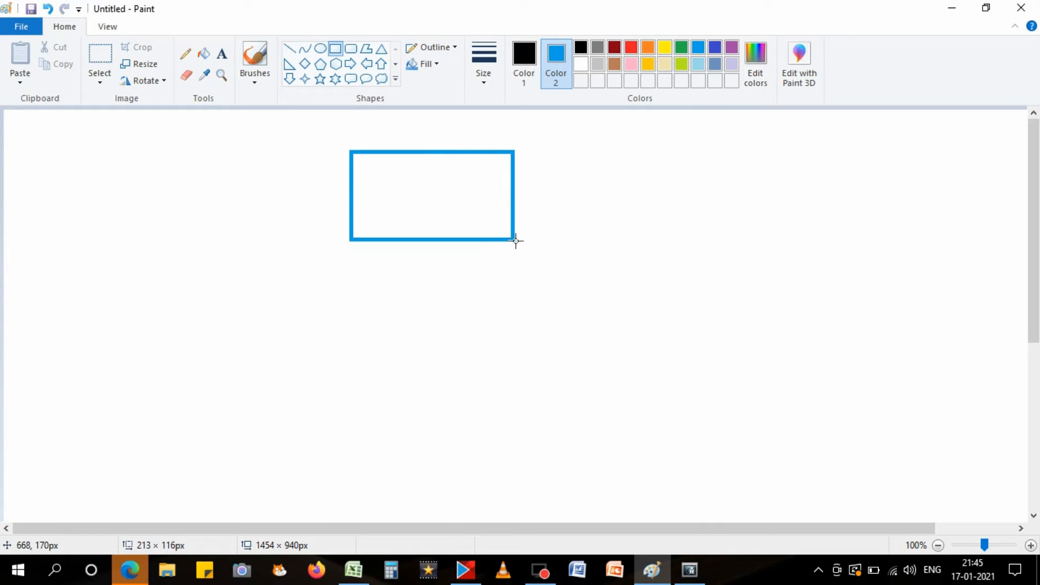
pyautogui.moveTo(516, 241); pyautogui.dragTo(551, 277)
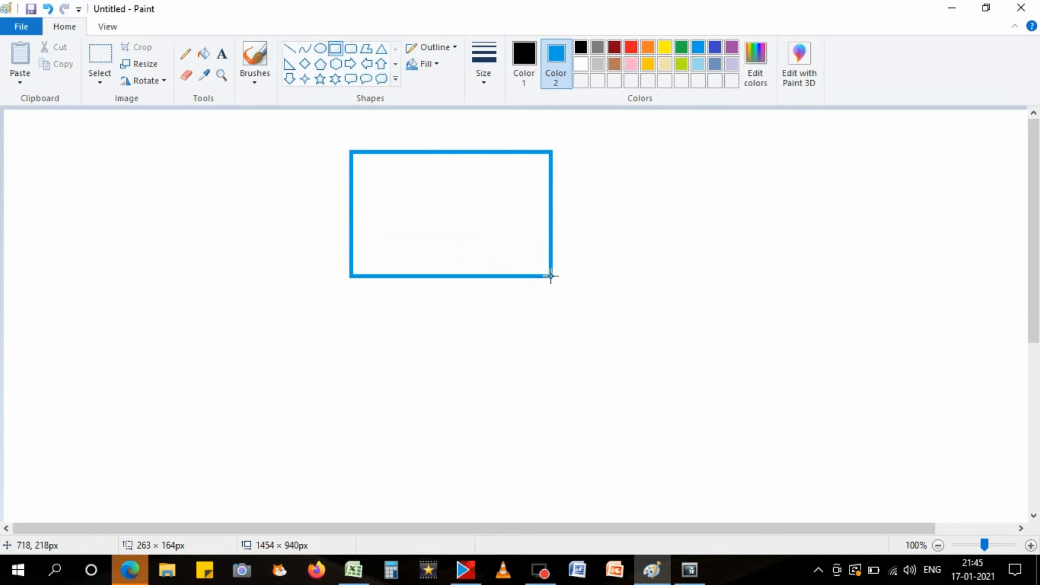
pyautogui.moveTo(551, 277); pyautogui.dragTo(574, 281)
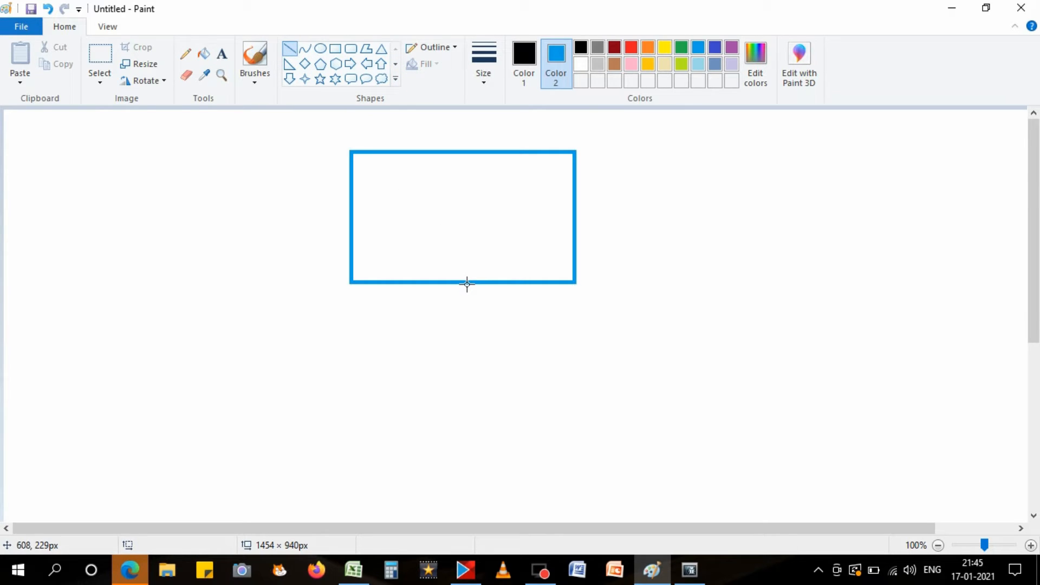
# Draw a short vertical neck below the monitor ending in a flat oval base.
pyautogui.moveTo(466, 287); pyautogui.dragTo(468, 318)
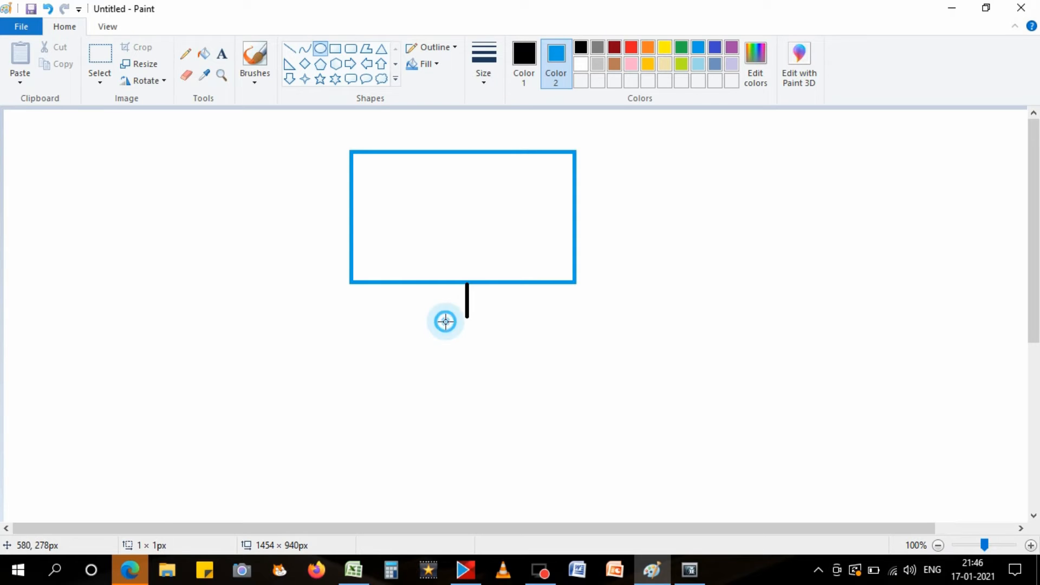
pyautogui.moveTo(444, 318); pyautogui.dragTo(488, 318)
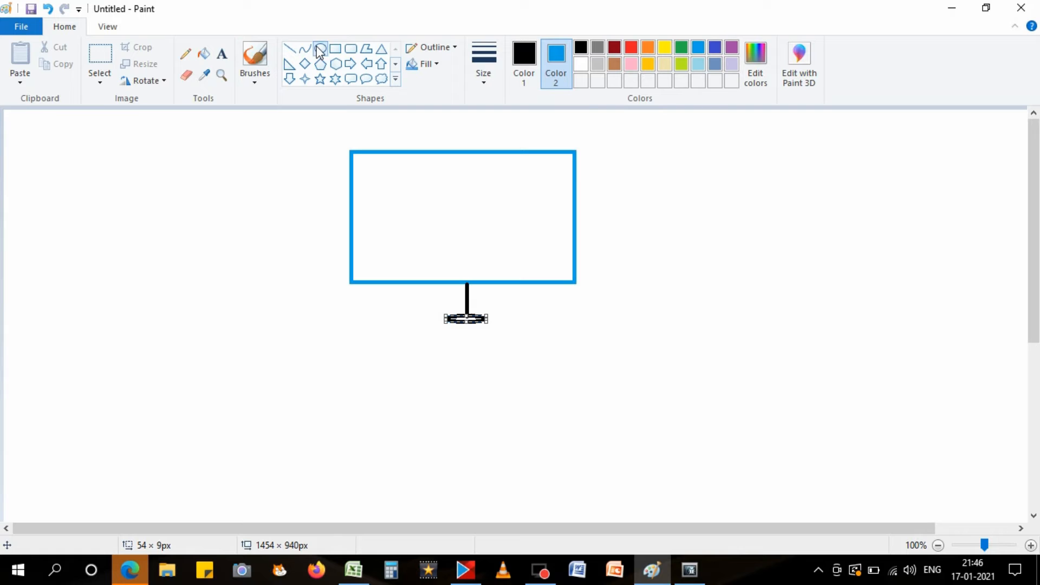
pyautogui.moveTo(338, 54)
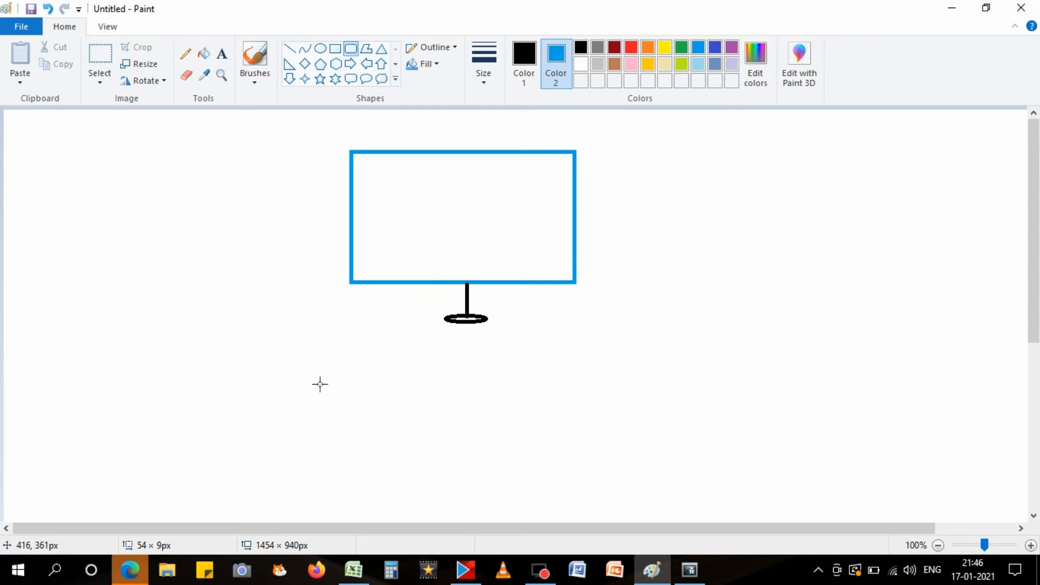
# Drag a rounded-rectangle keyboard outline below the monitor and enlarge it.
pyautogui.moveTo(322, 378); pyautogui.dragTo(587, 398)
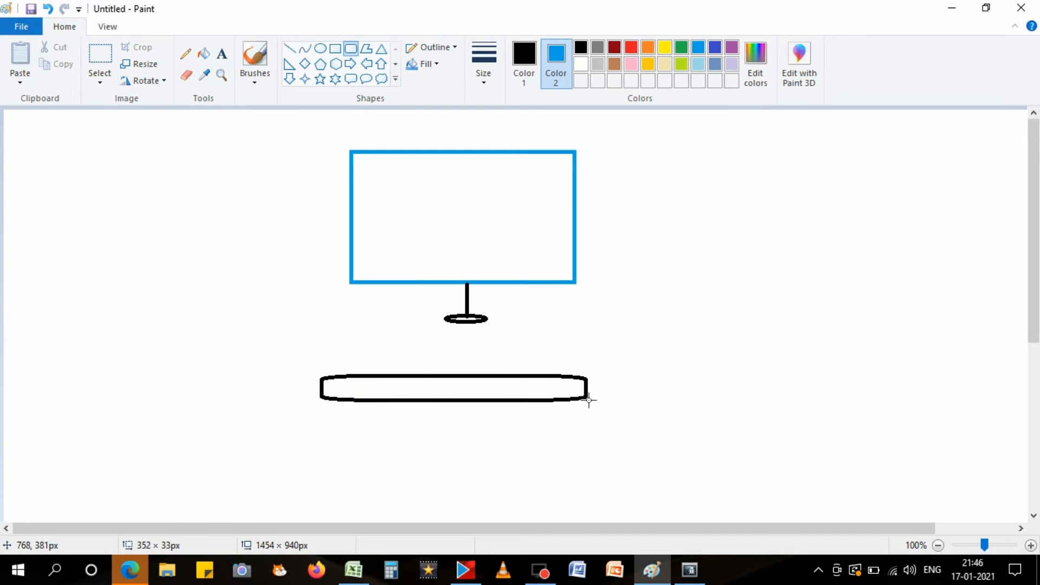
pyautogui.moveTo(589, 399); pyautogui.dragTo(597, 423)
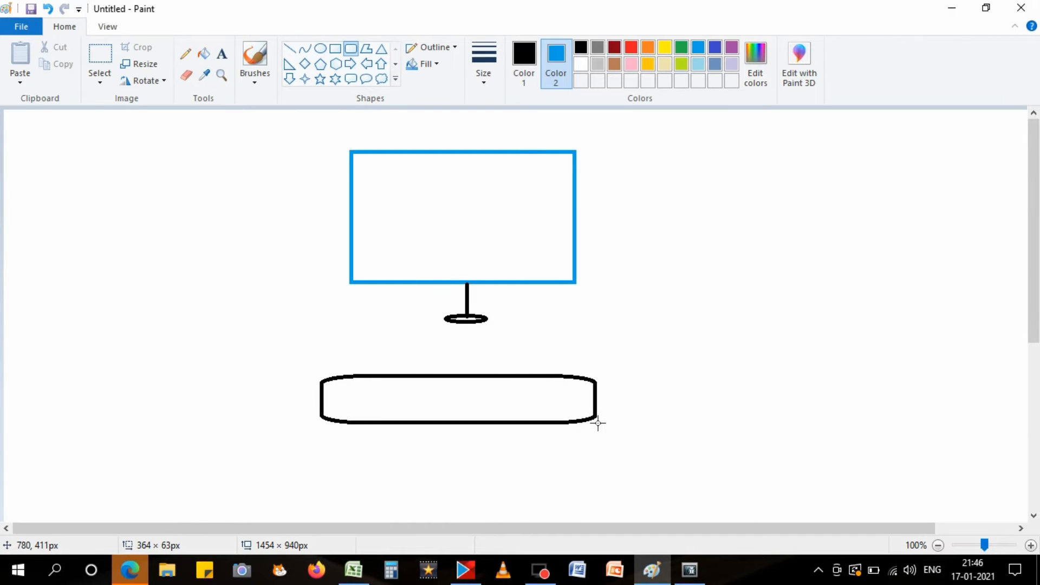
pyautogui.moveTo(596, 423); pyautogui.dragTo(606, 441)
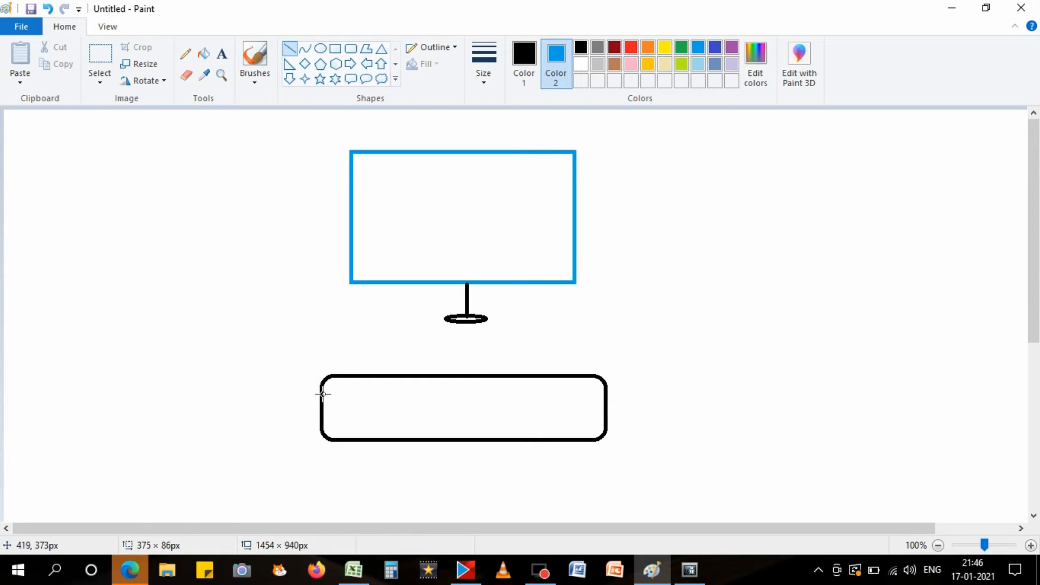
# Divide the keyboard into key cells with one horizontal line and several vertical dividers.
pyautogui.moveTo(322, 394); pyautogui.dragTo(604, 394)
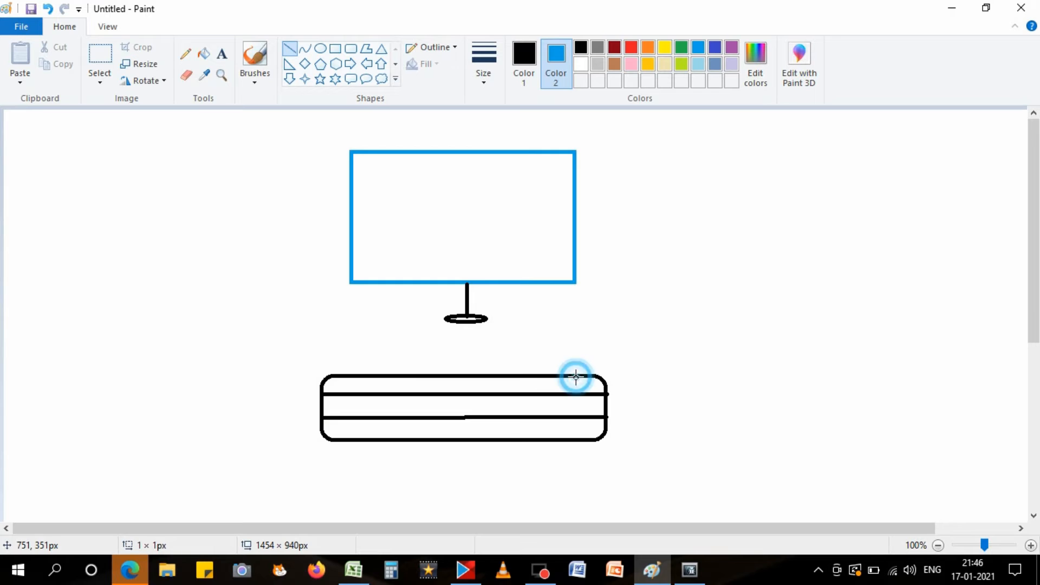
pyautogui.moveTo(576, 378); pyautogui.dragTo(576, 439)
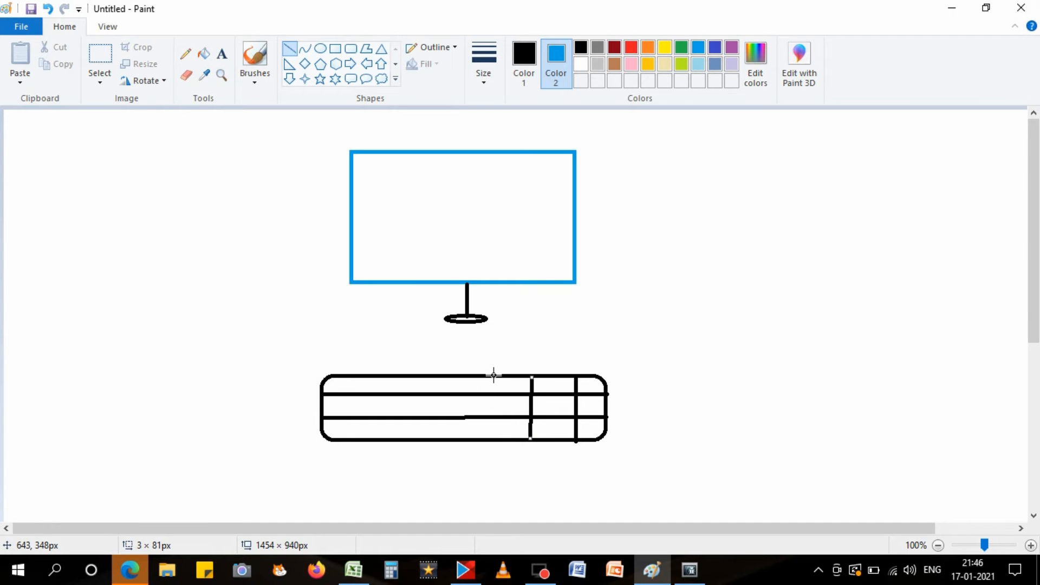
pyautogui.moveTo(494, 375); pyautogui.dragTo(483, 423)
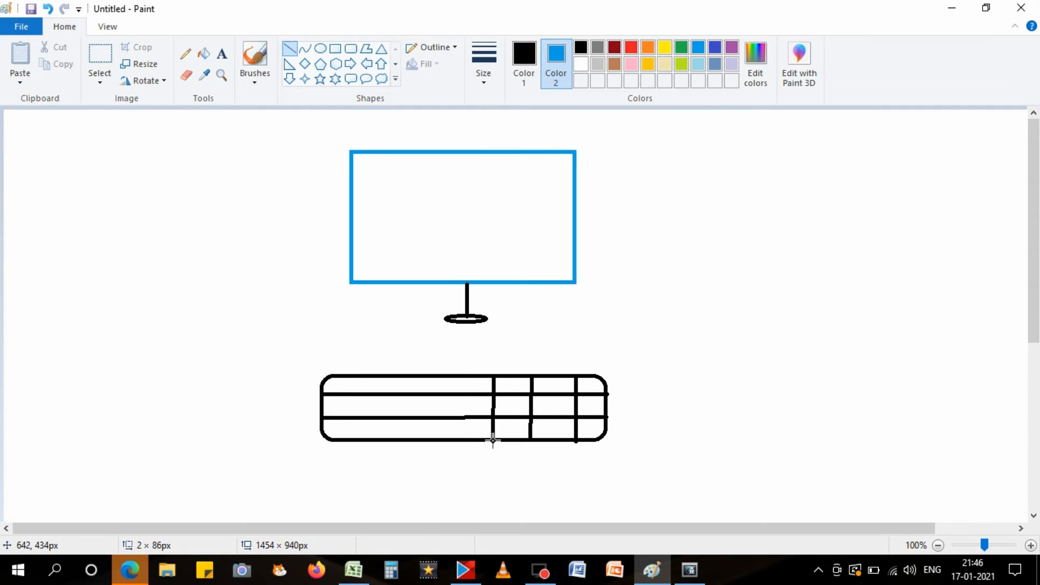
pyautogui.moveTo(453, 377)
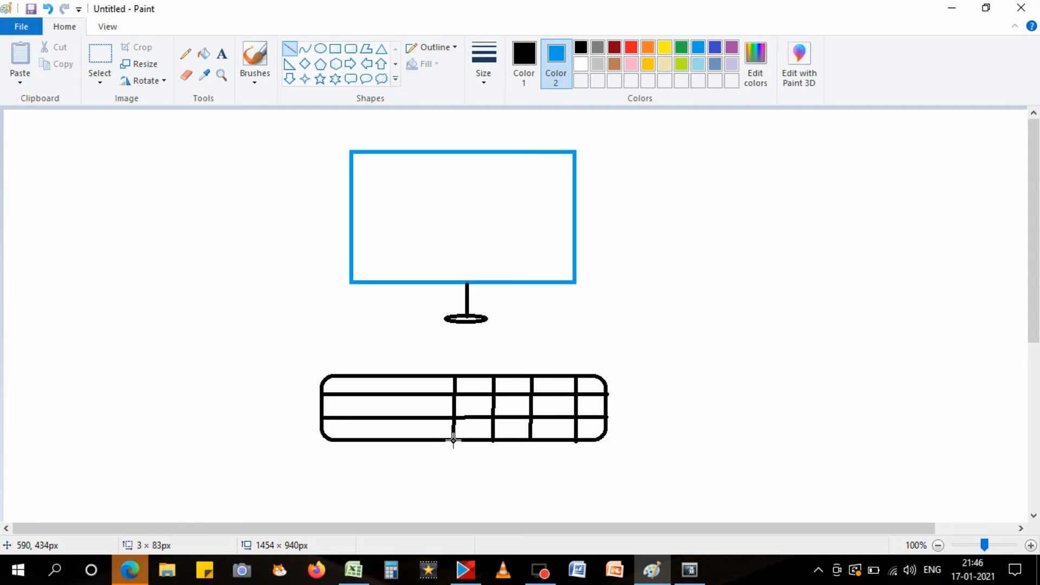
pyautogui.moveTo(458, 378); pyautogui.dragTo(430, 437)
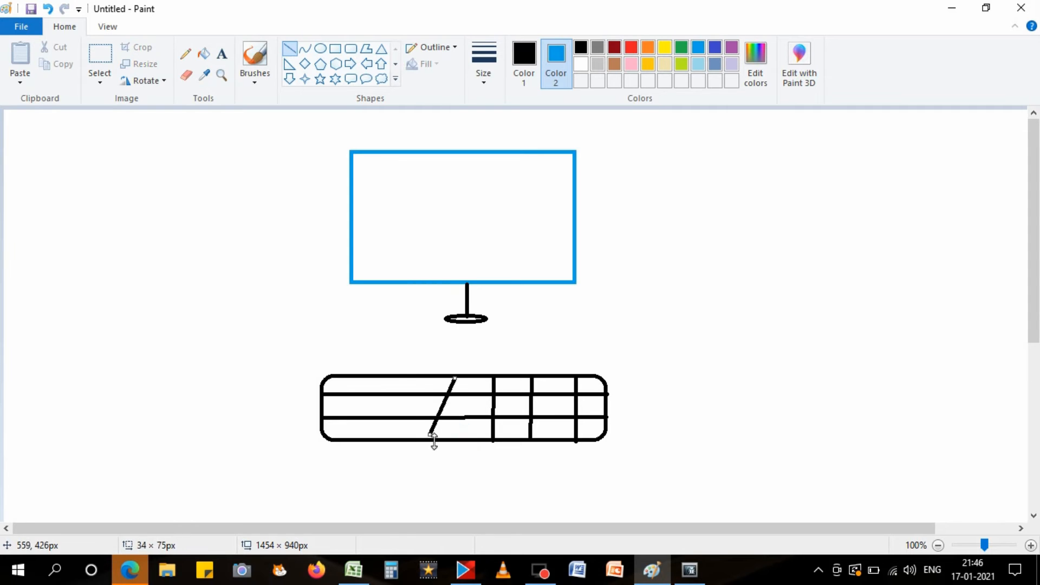
pyautogui.moveTo(453, 382); pyautogui.dragTo(453, 437)
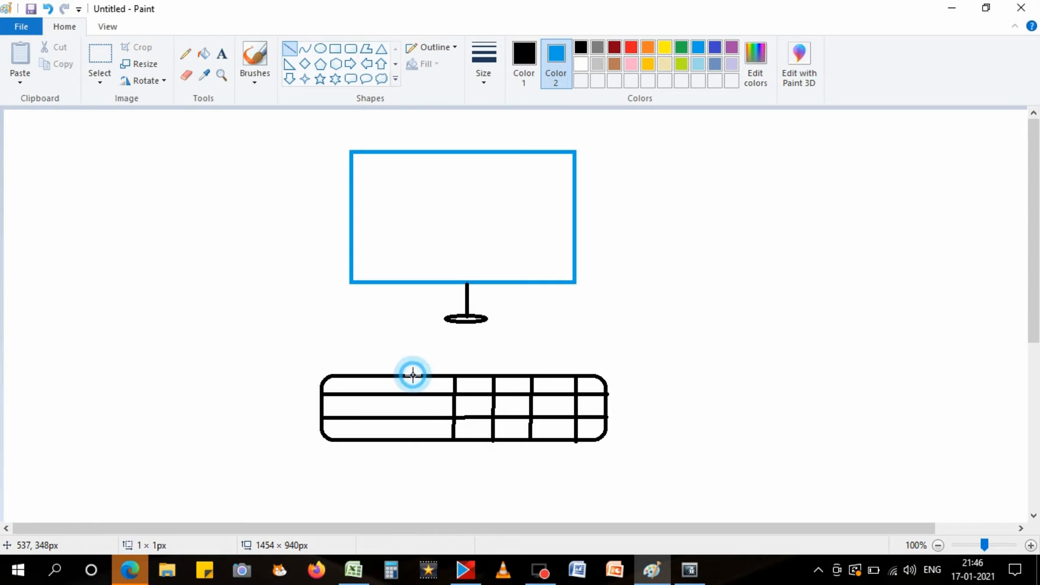
pyautogui.moveTo(412, 376); pyautogui.dragTo(408, 441)
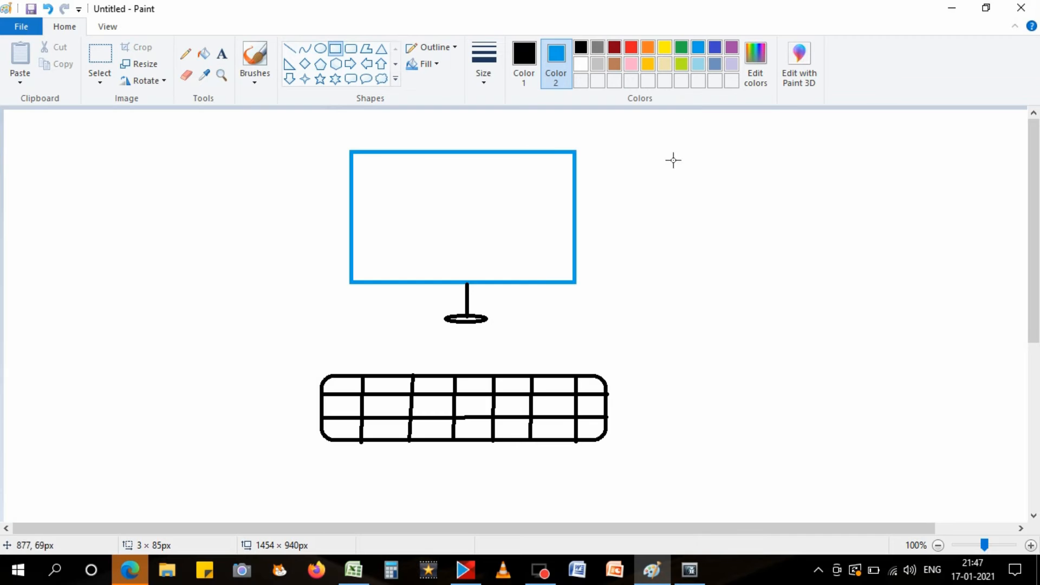
# Draw a tall CPU rectangle right of the monitor and an oval mouse with a flat oval below.
pyautogui.moveTo(686, 153); pyautogui.dragTo(735, 281)
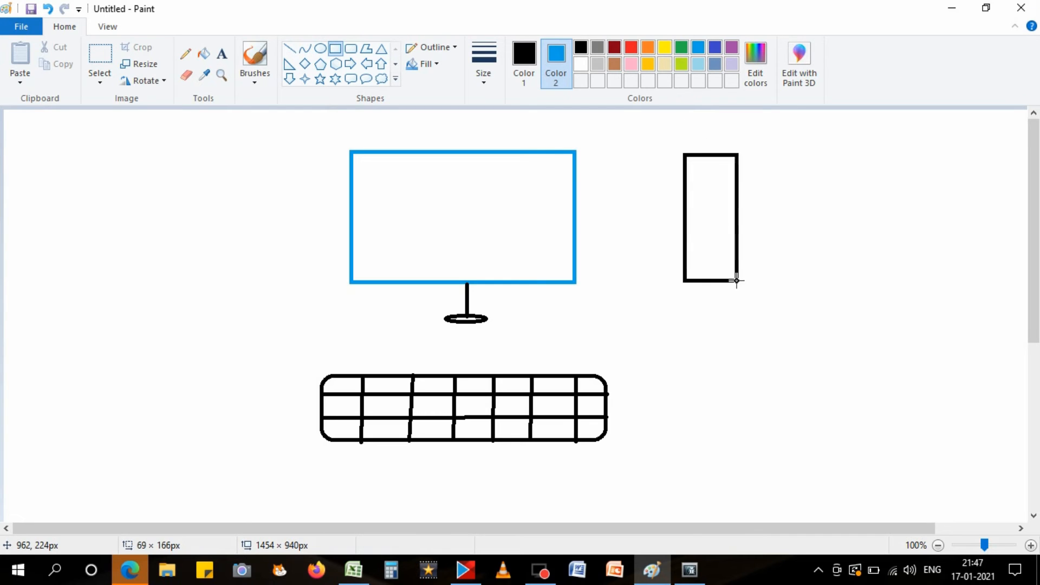
pyautogui.moveTo(735, 281); pyautogui.dragTo(751, 354)
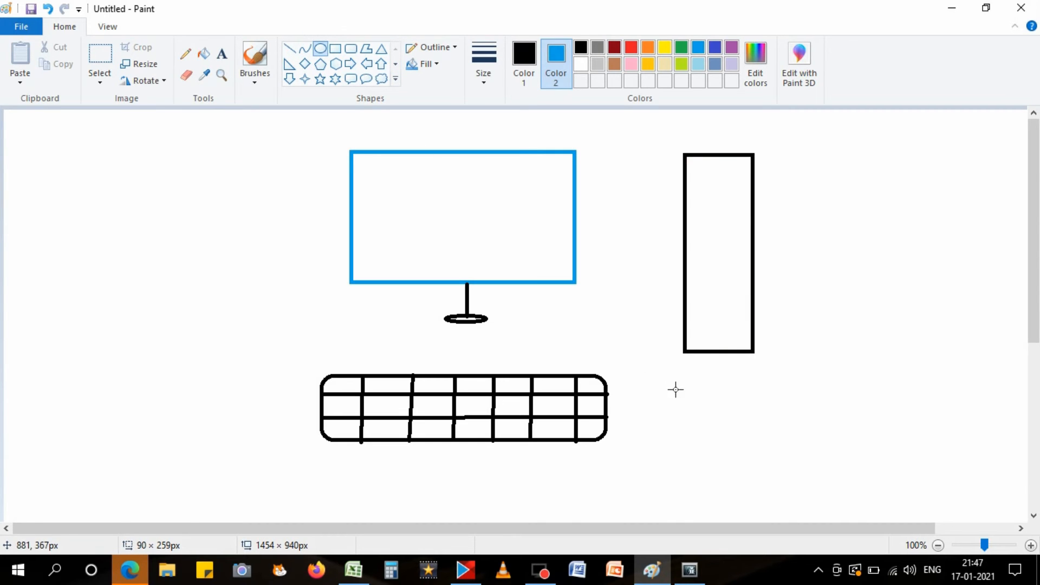
pyautogui.moveTo(693, 398); pyautogui.dragTo(751, 472)
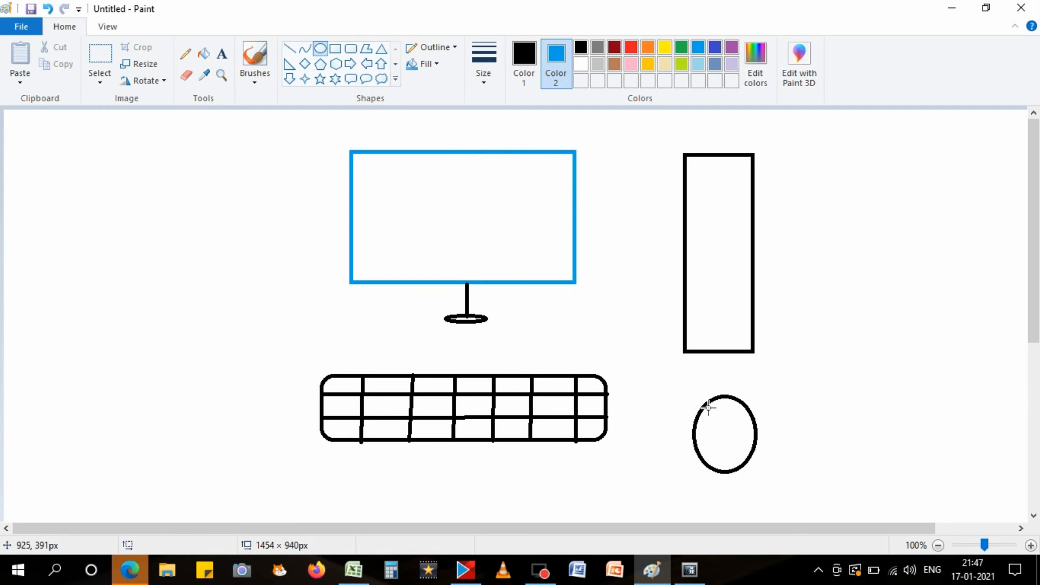
pyautogui.moveTo(703, 420); pyautogui.dragTo(753, 413)
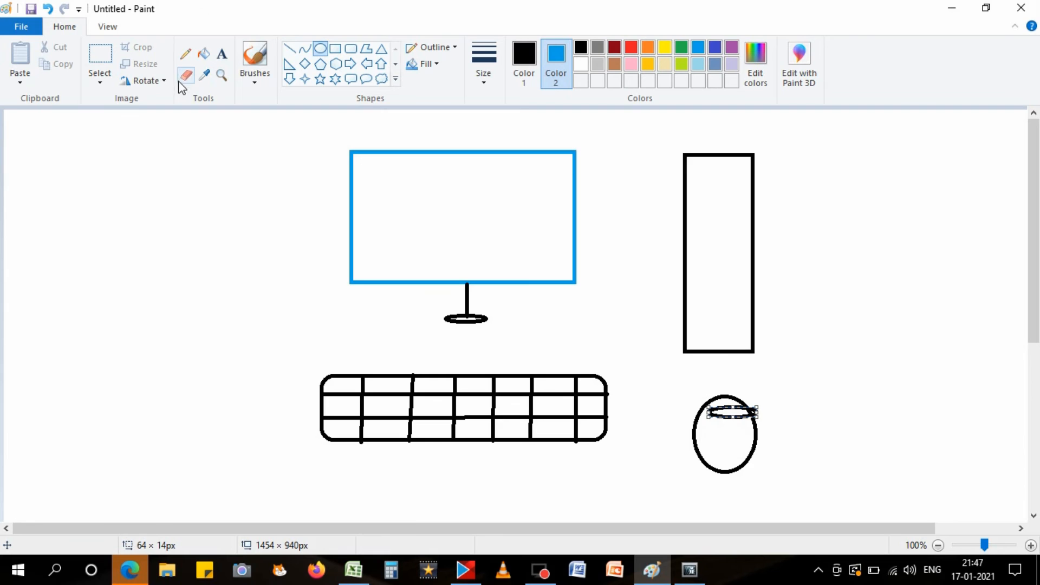
# With the Eraser, rub out the small oval on the mouse and set Color 2 to white.
pyautogui.click(185, 75)
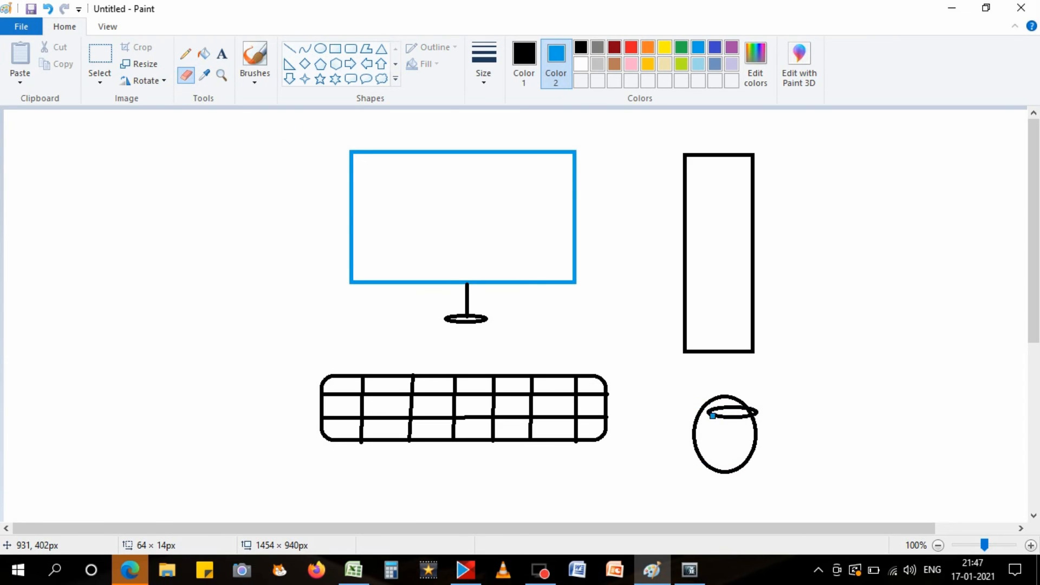
pyautogui.click(713, 417)
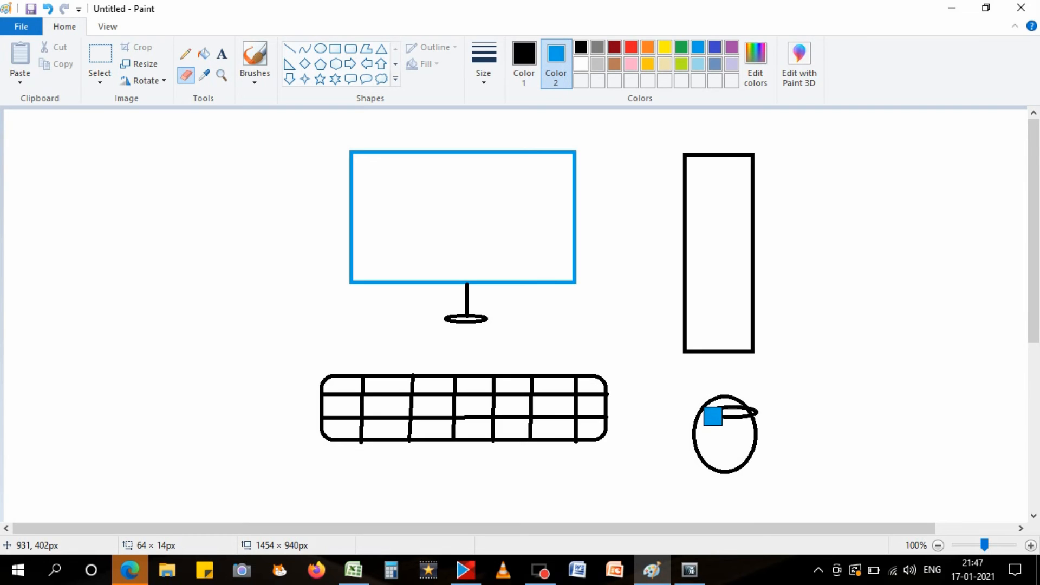
pyautogui.moveTo(713, 416); pyautogui.dragTo(728, 417)
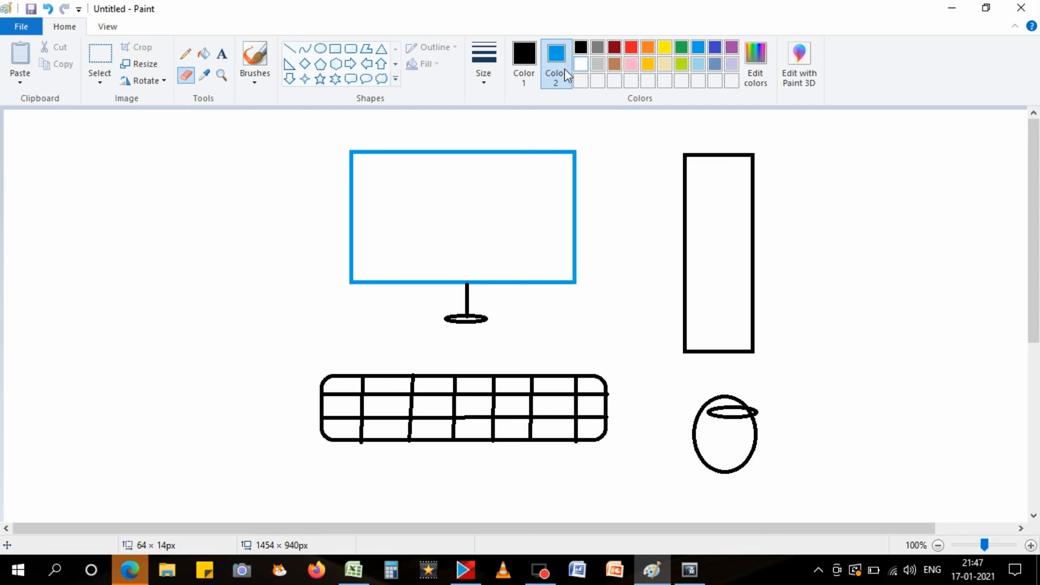
pyautogui.click(590, 64)
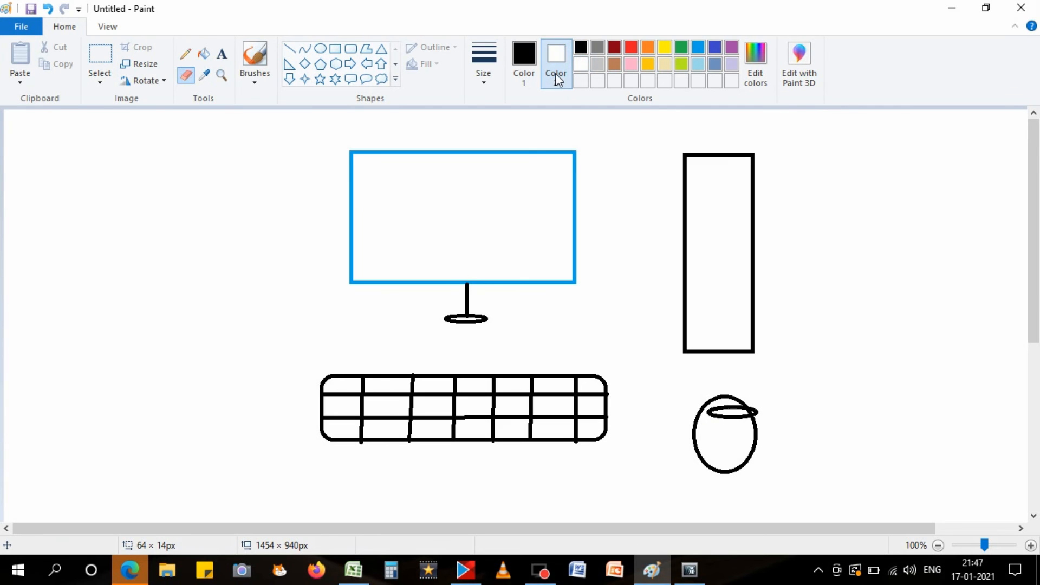
pyautogui.moveTo(558, 86)
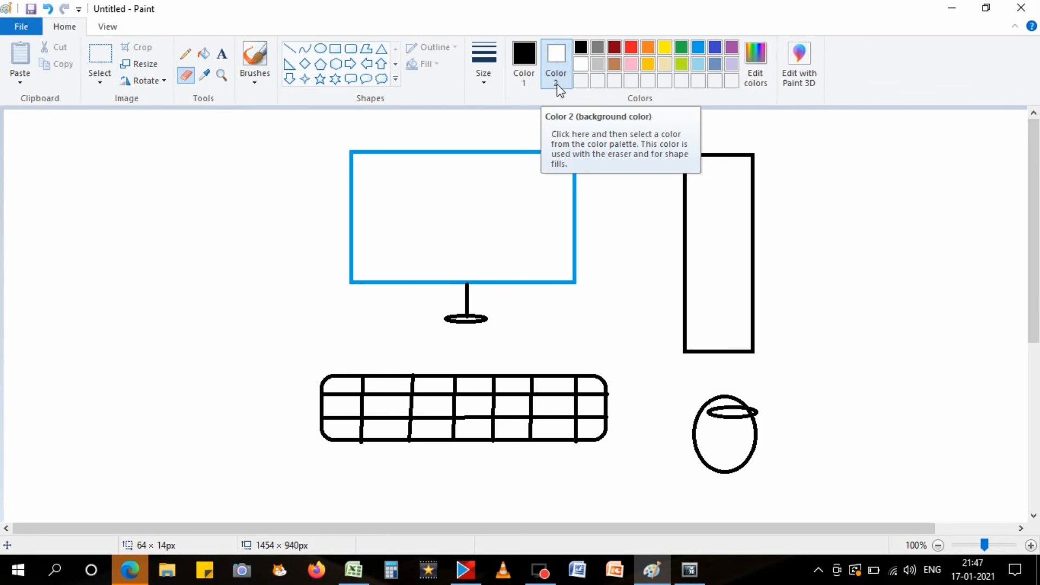
pyautogui.moveTo(586, 67)
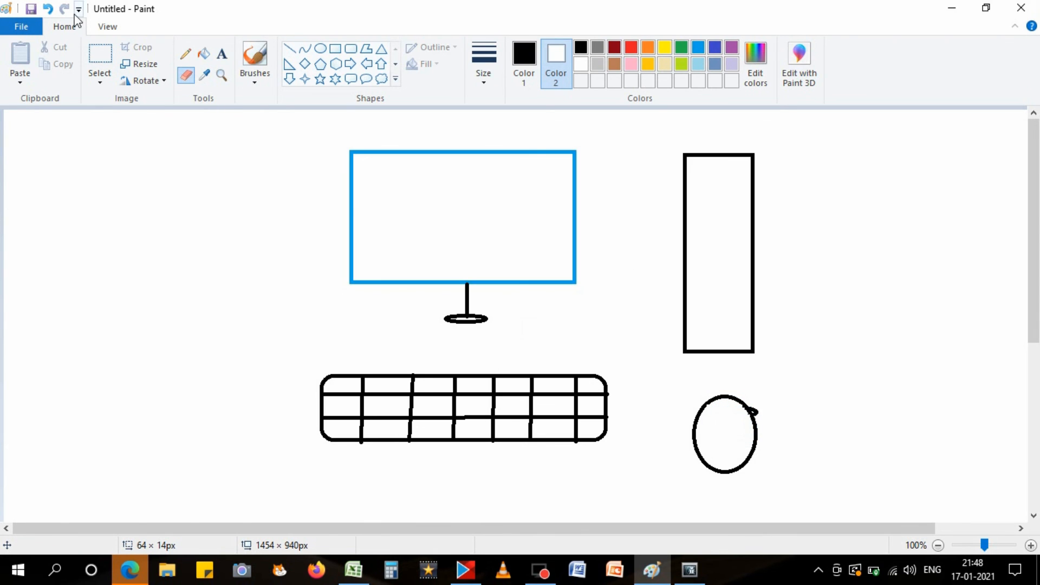
pyautogui.click(79, 9)
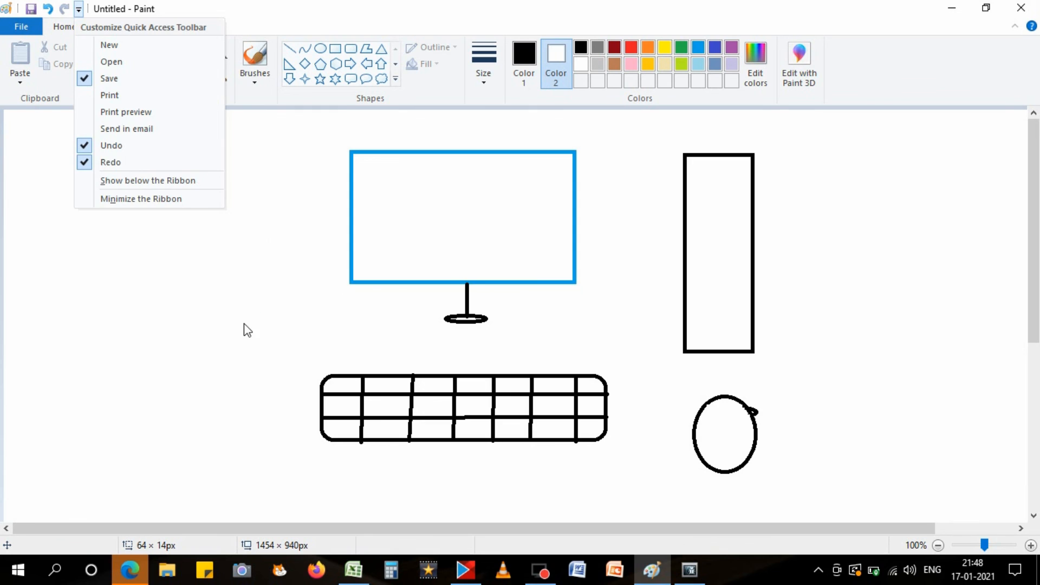